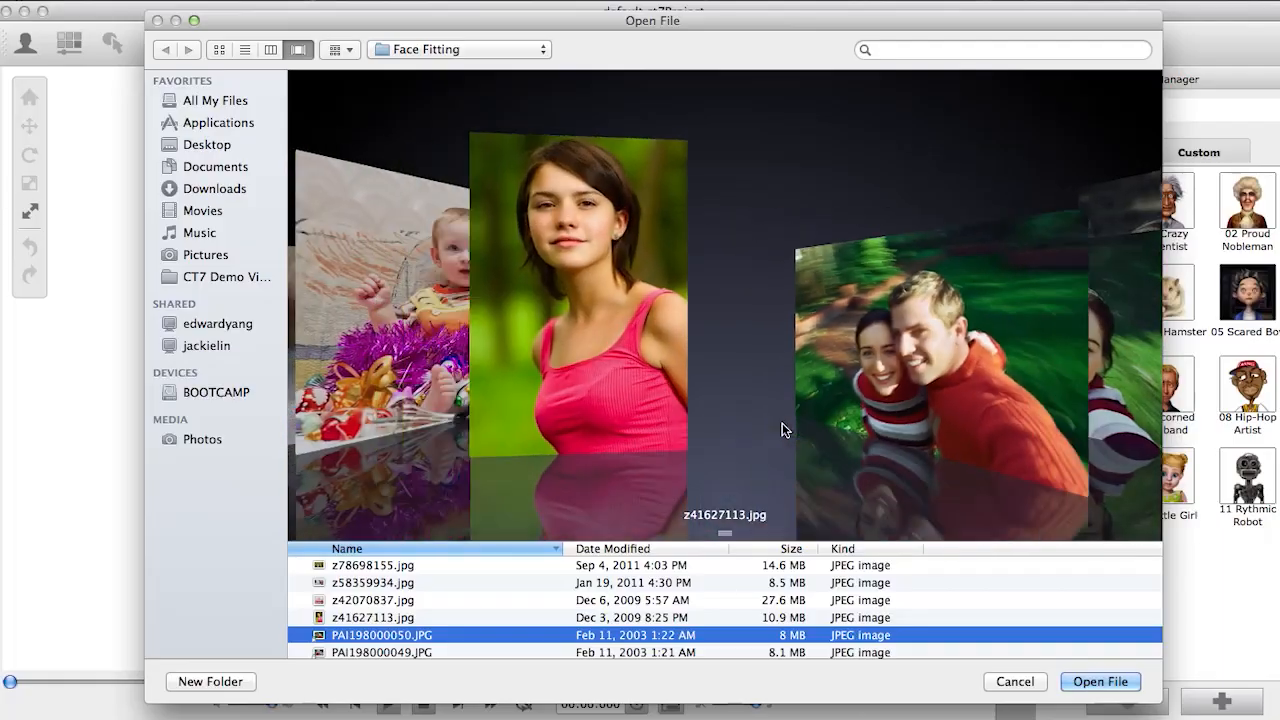
Create an actor from the baby photo, accept the crop, and confirm the four face anchor points.
click(1099, 681)
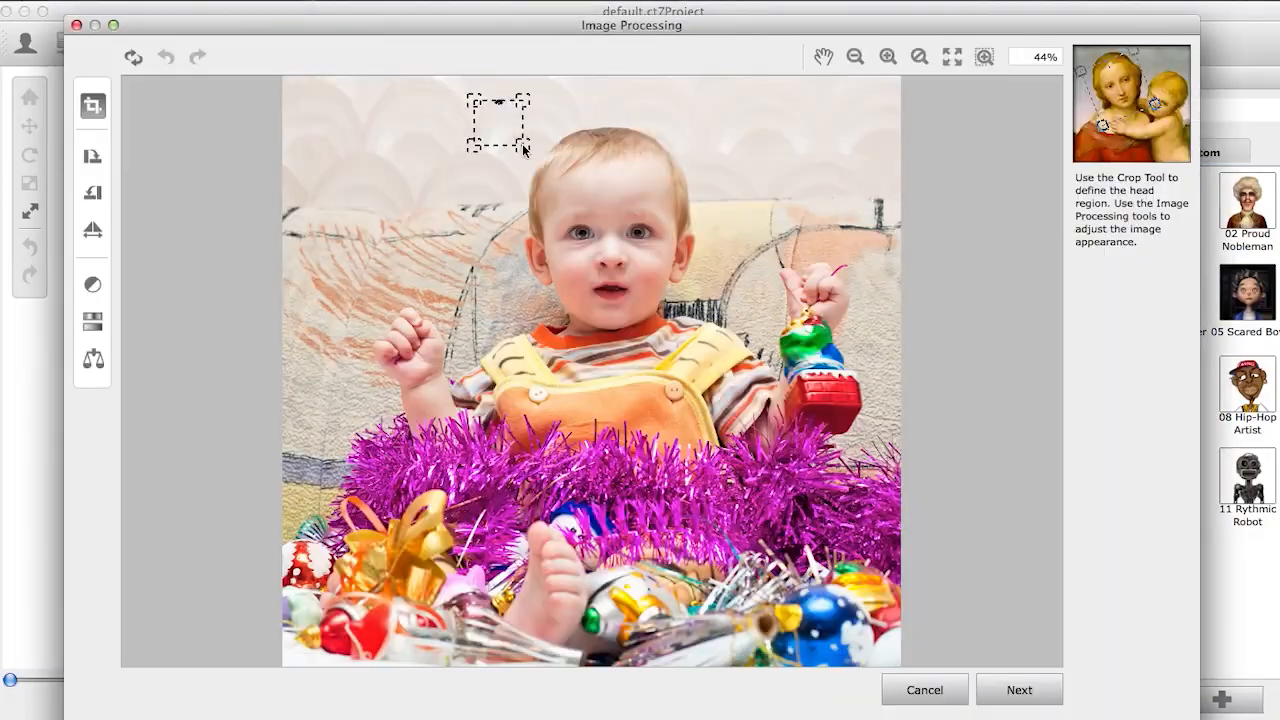
click(1018, 689)
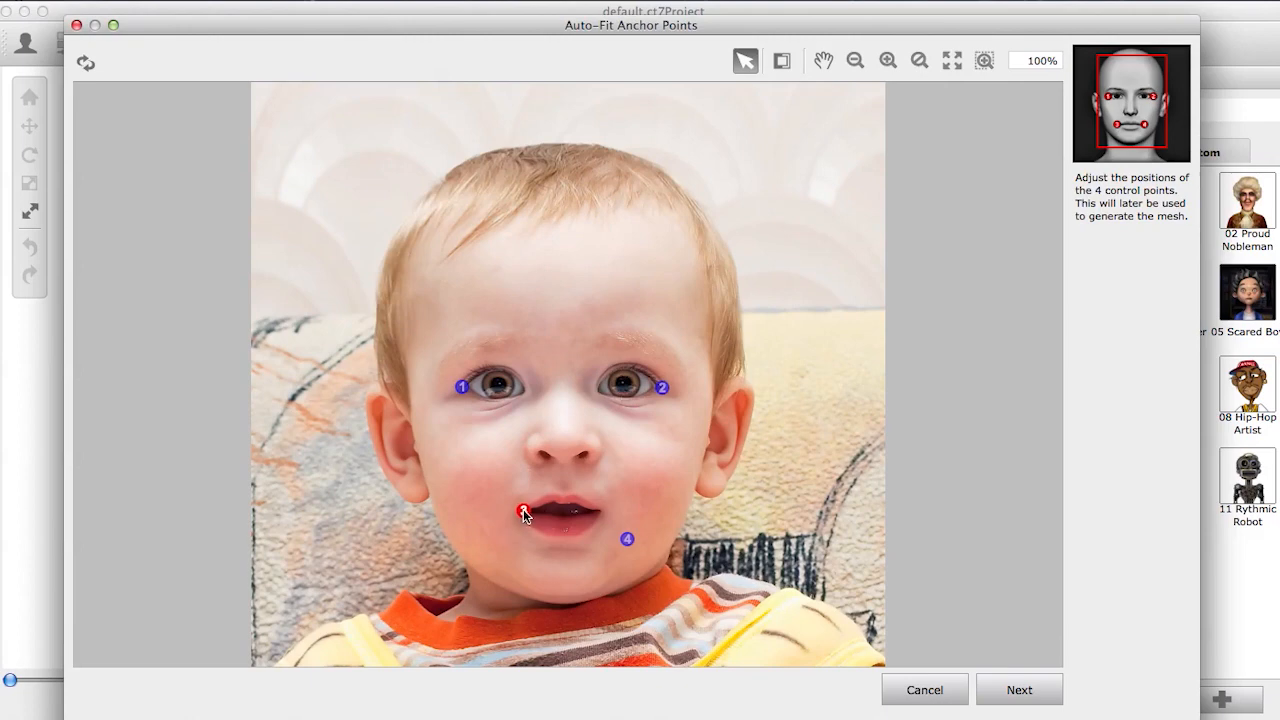
click(1019, 690)
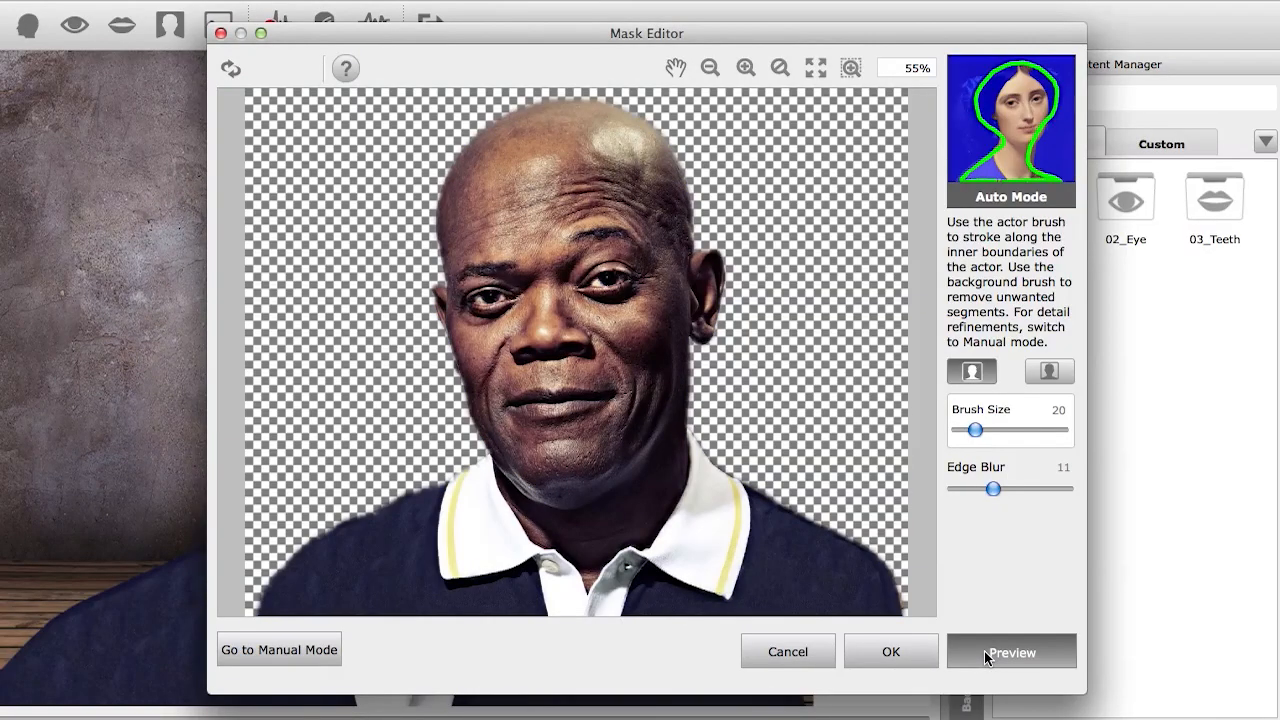
Preview the bald man with his background masked out.
click(890, 651)
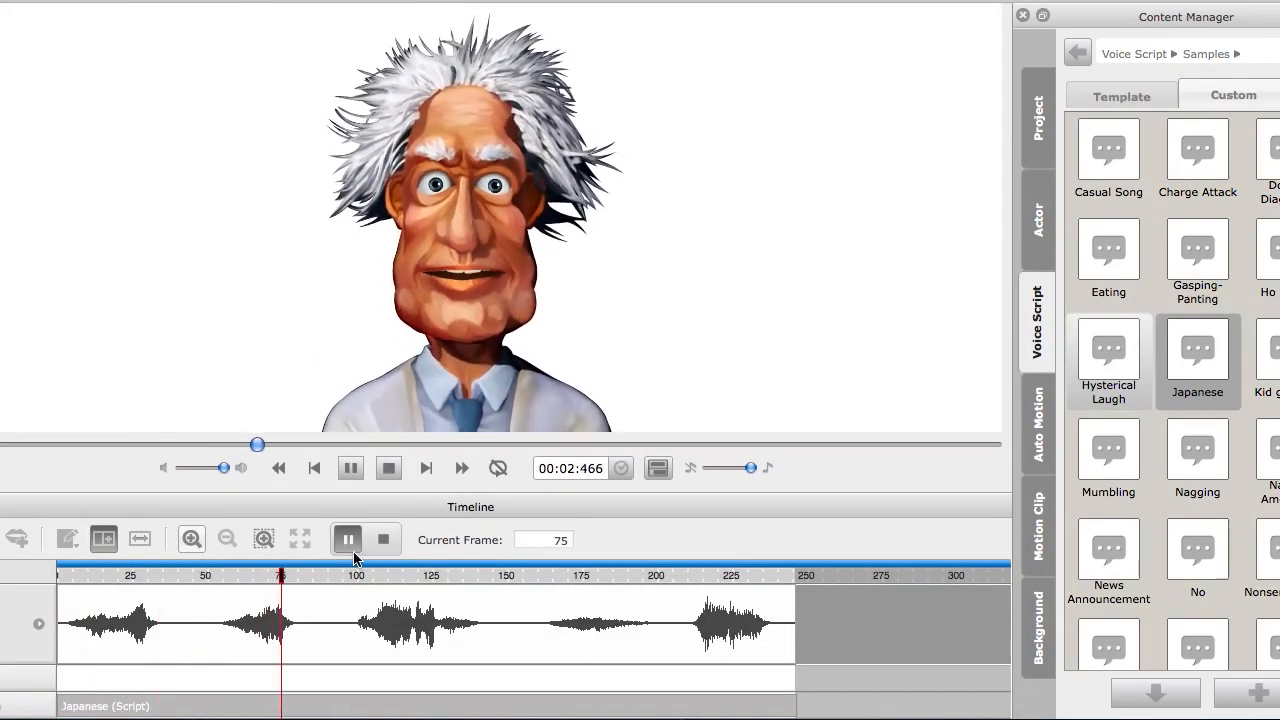
Give the scientist the Doubt auto motion, then pause and resume the nobleman's sample voice script.
click(1037, 420)
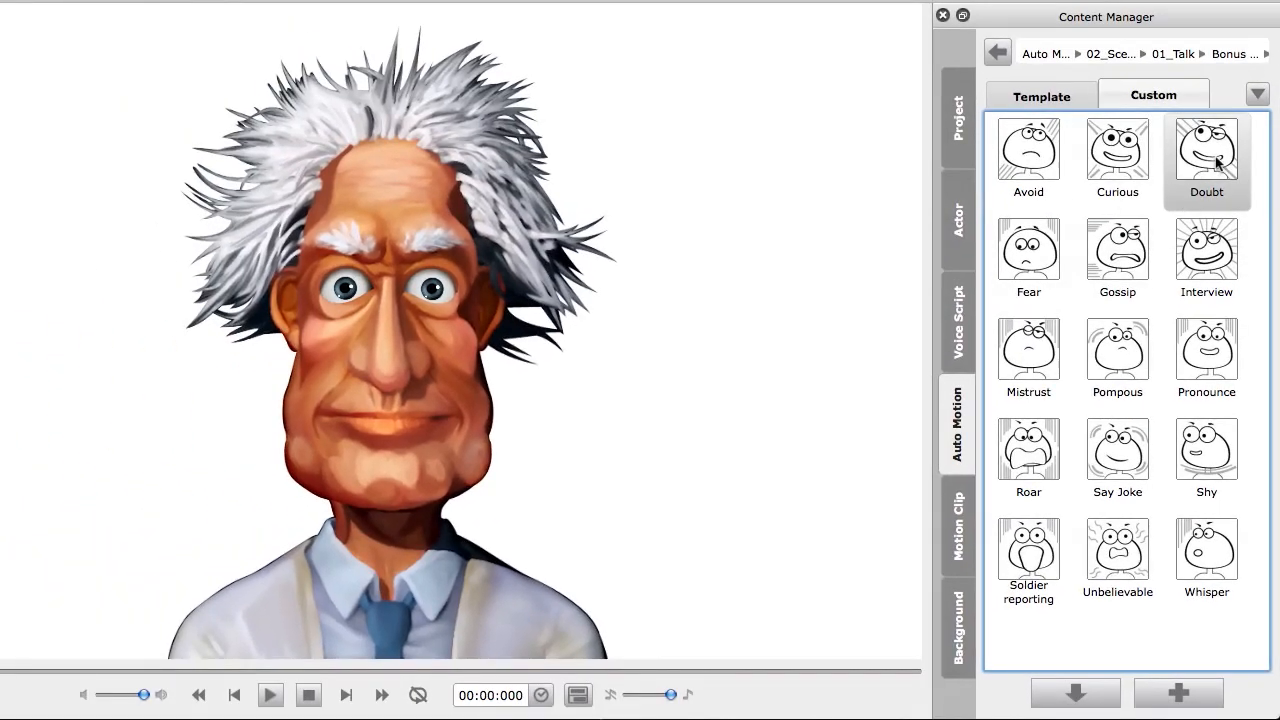
click(270, 694)
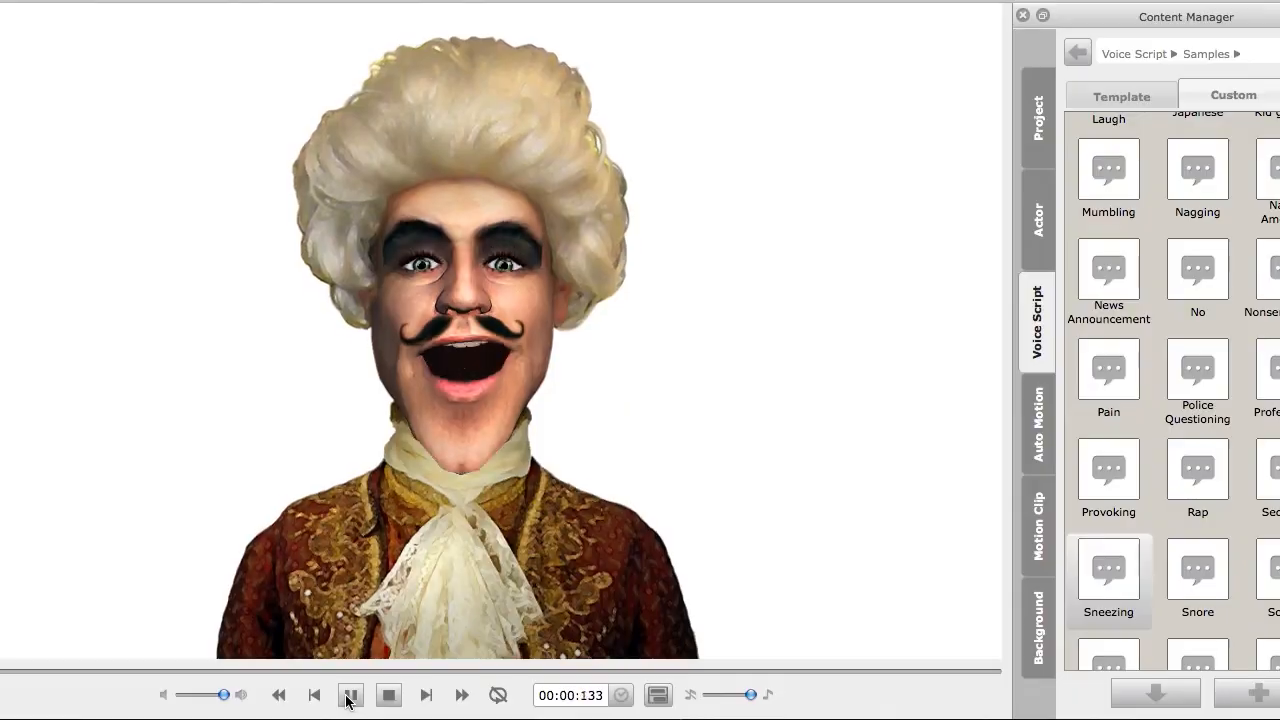
click(350, 694)
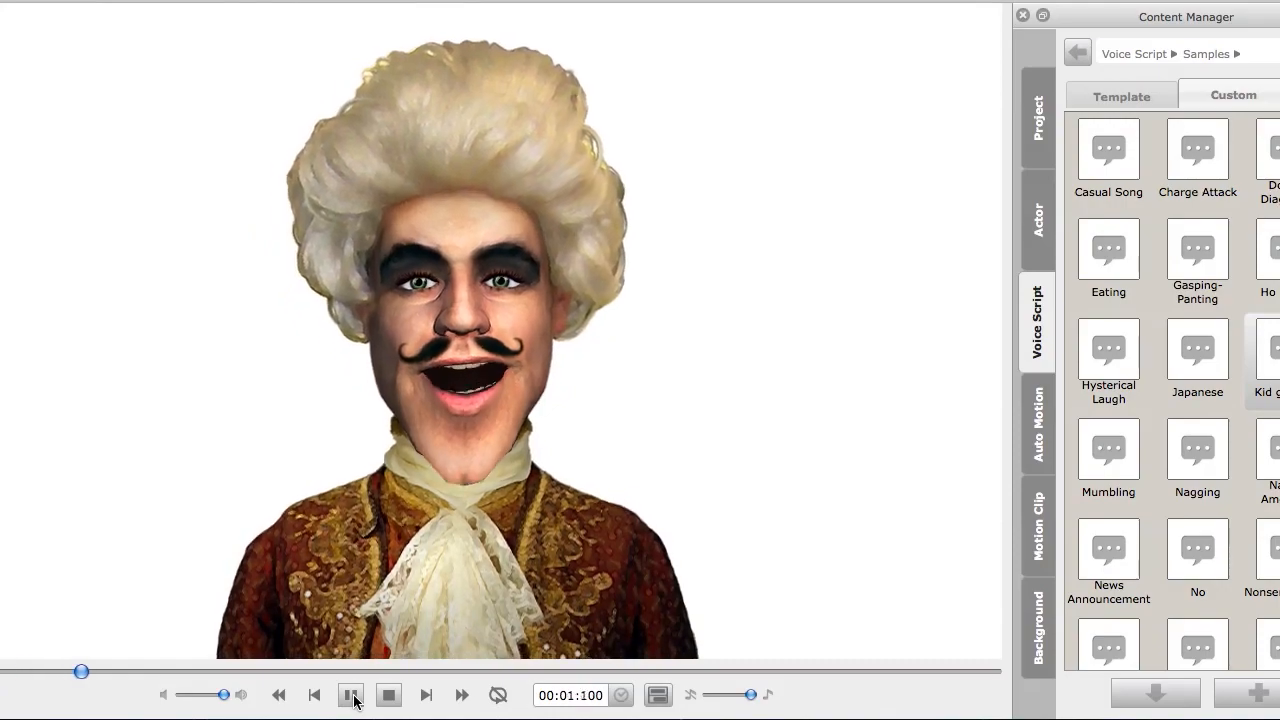
click(351, 694)
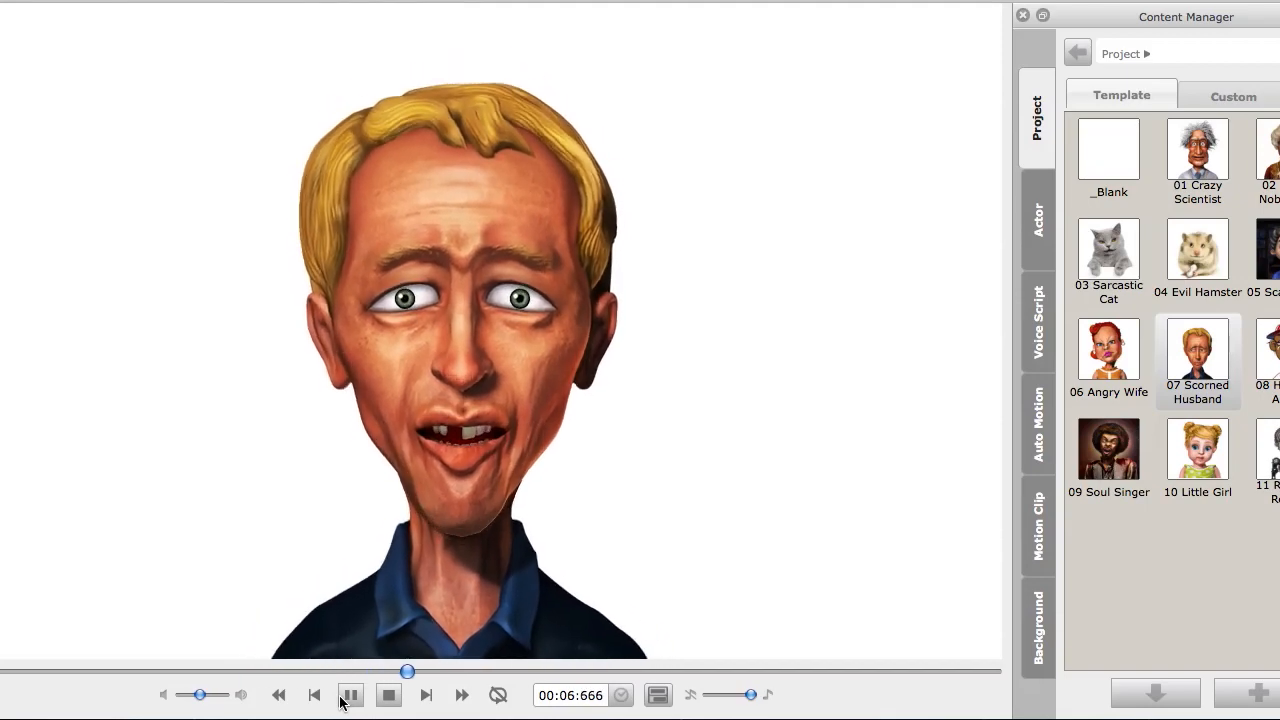
Pause the Scorned Husband's talking animation.
click(585, 57)
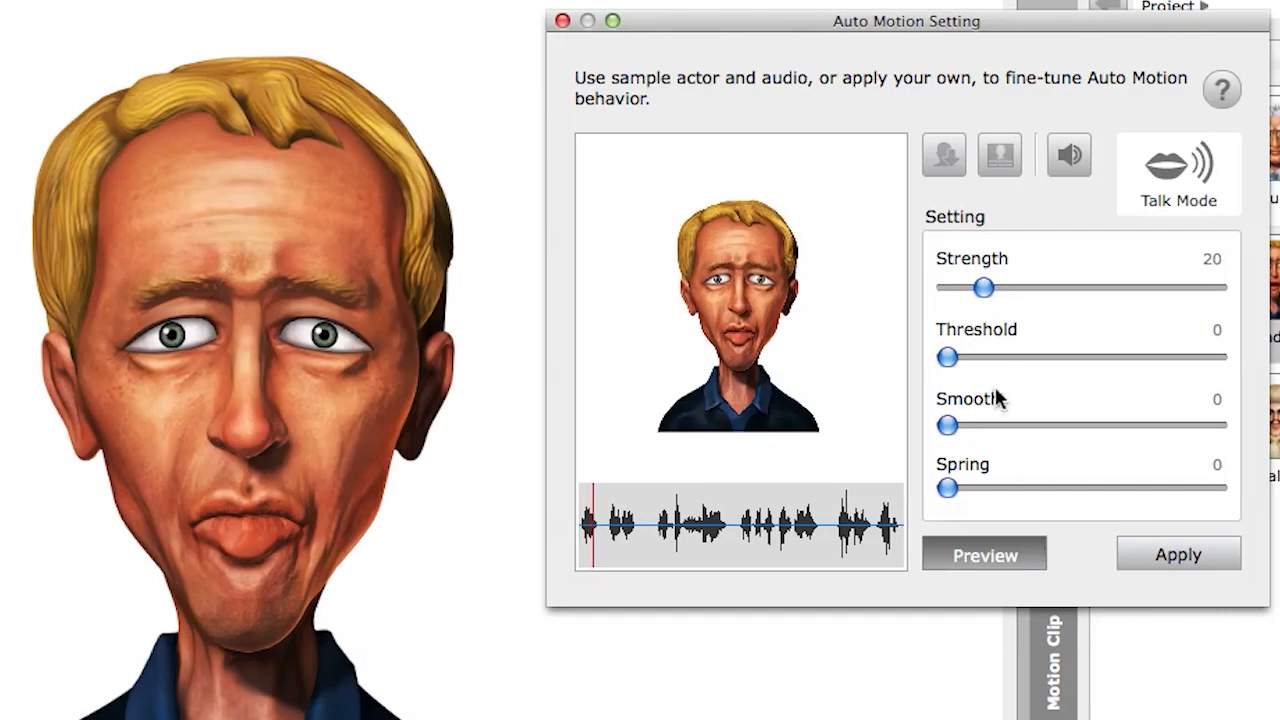
Apply talk-mode strength 62, smooth 6 and spring 5 to the husband.
drag(984, 288, 1060, 288)
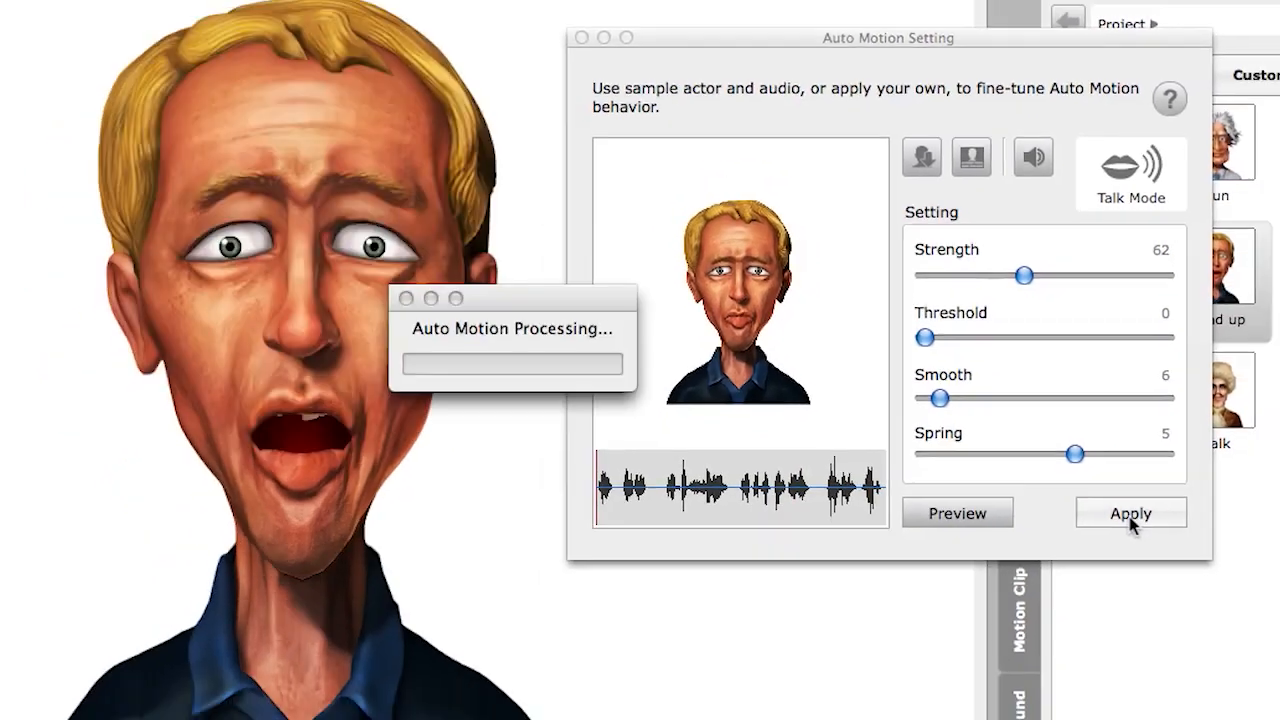
click(1130, 512)
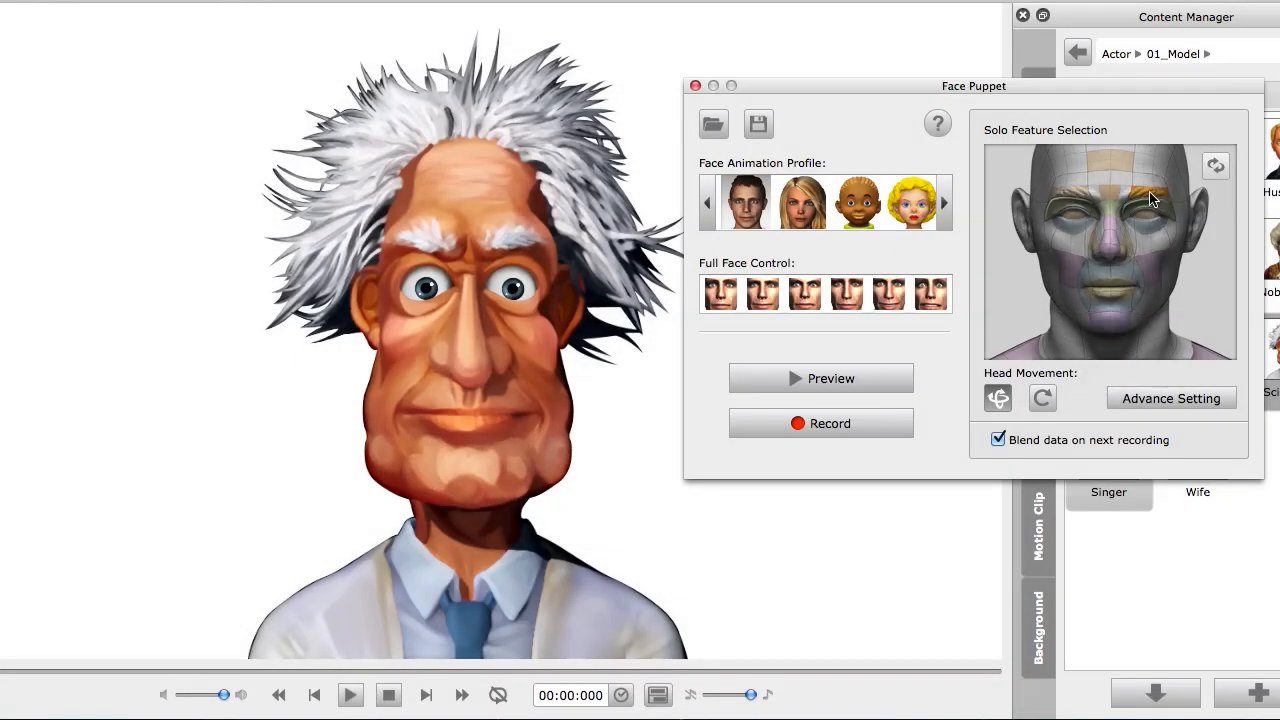
Preview live face puppeting on the scientist, then stop his talking playback.
click(820, 378)
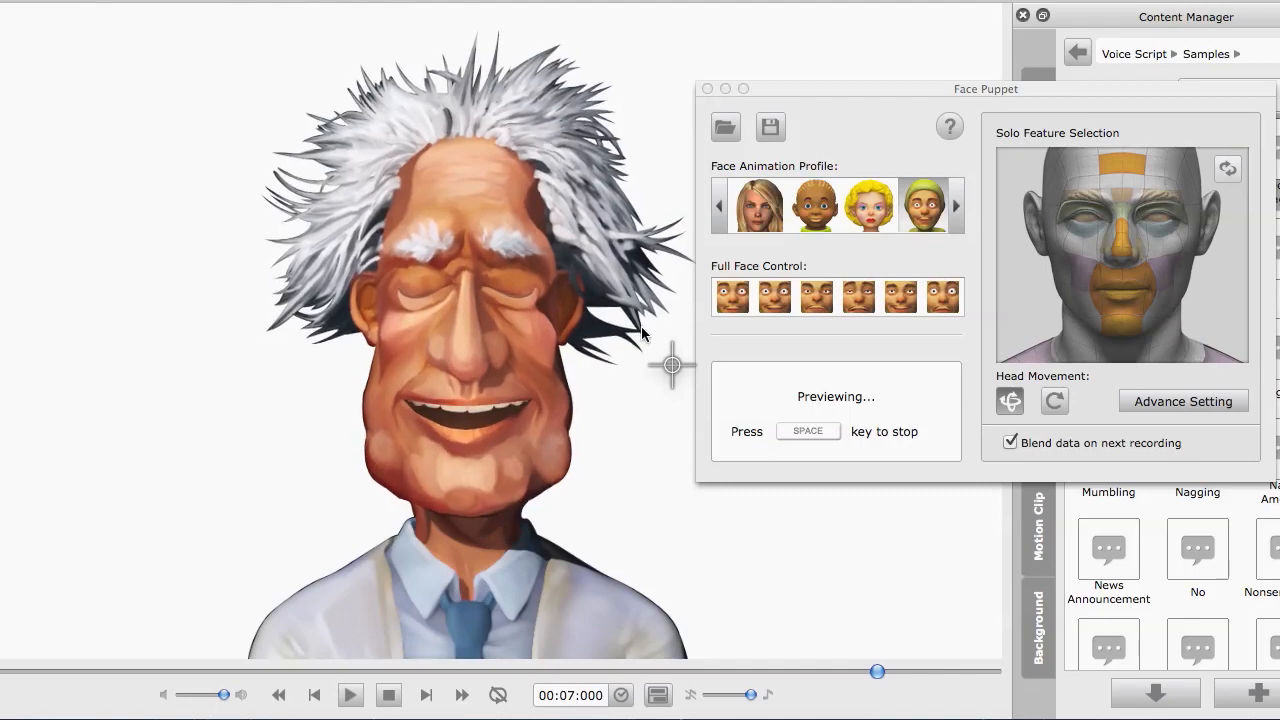
click(388, 694)
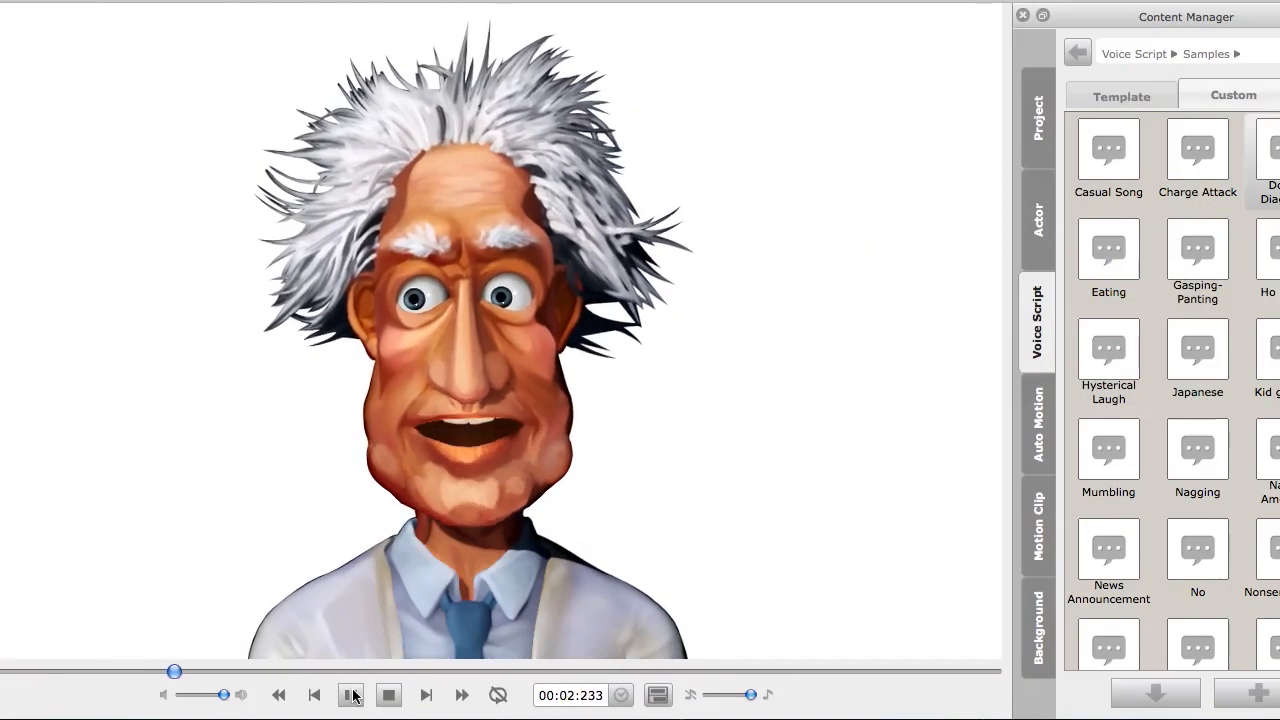